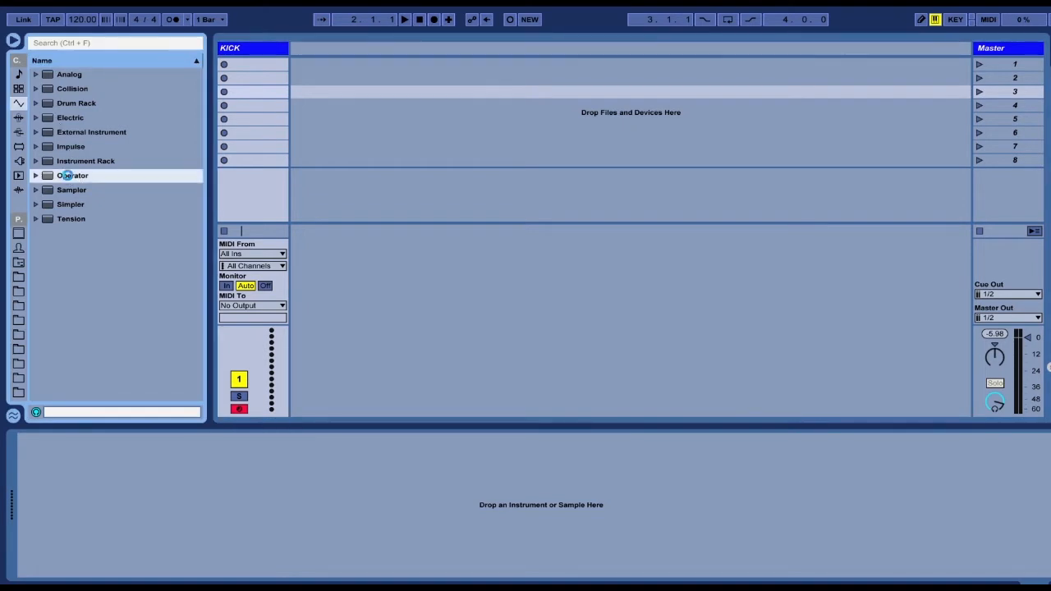
Step: Load Operator from the Instruments browser onto the KICK MIDI track
double_click(74, 176)
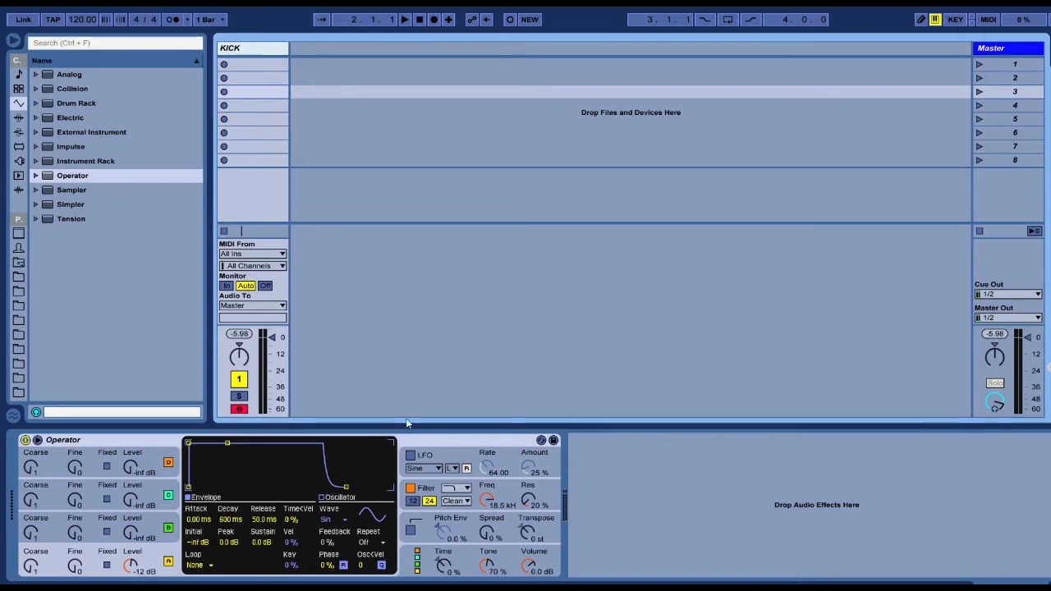
mouse_move(408, 421)
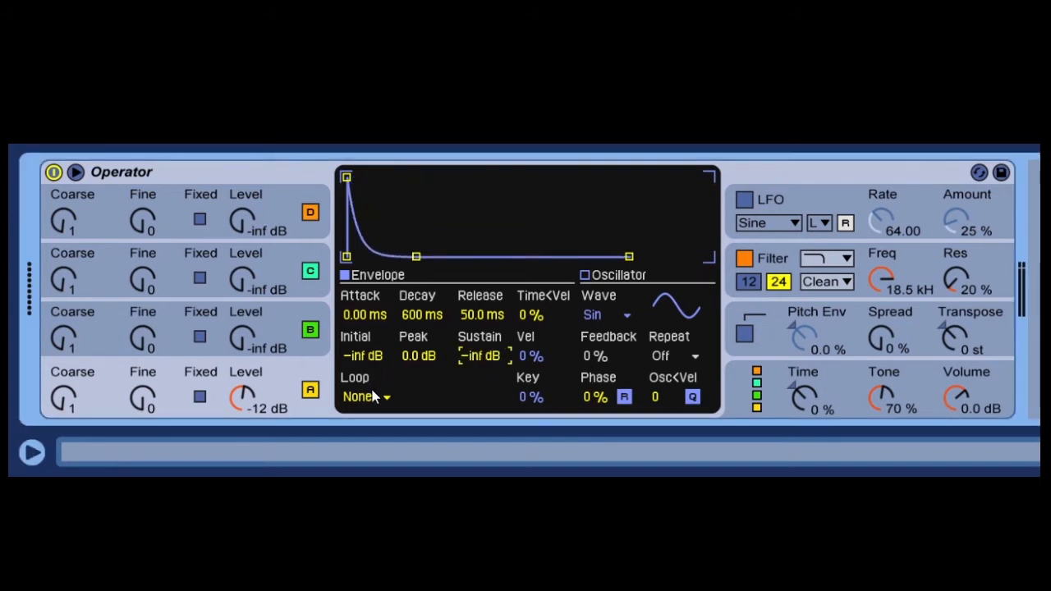
Step: Change oscillator A's envelope Loop mode from None to Trigger
left_click(361, 396)
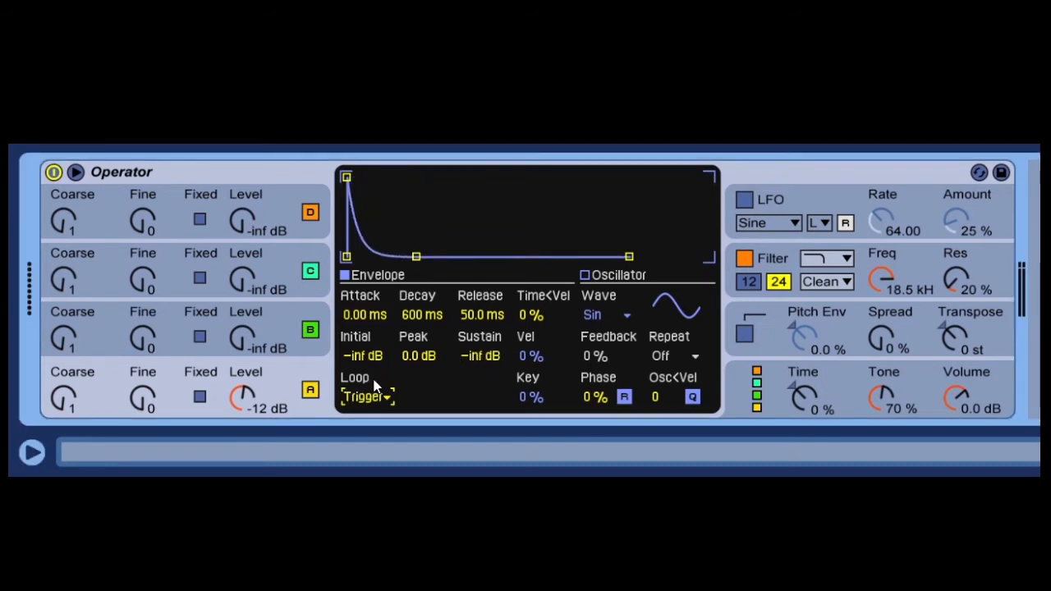
mouse_move(439, 345)
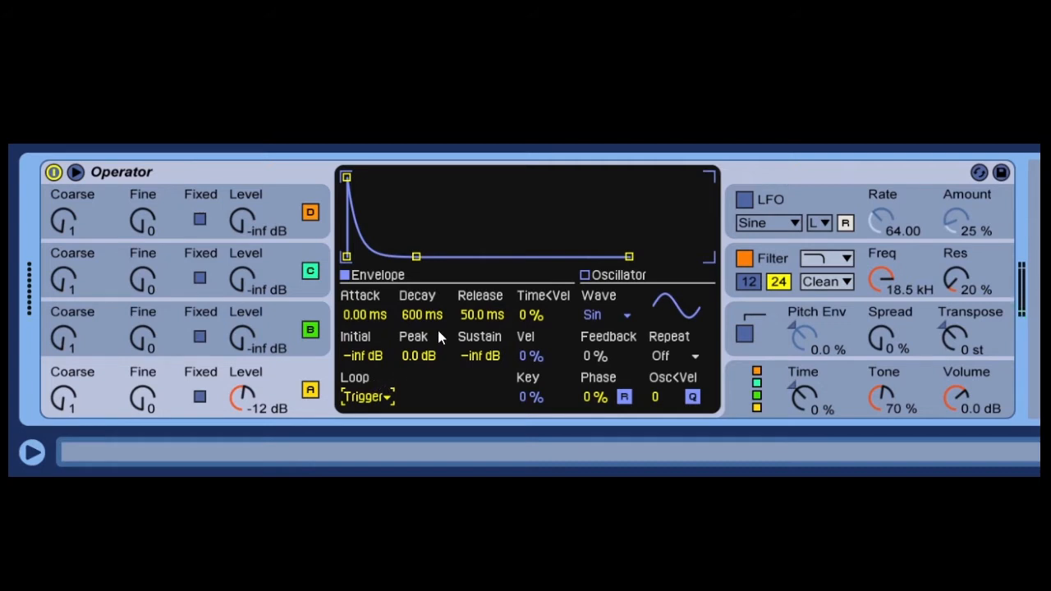
mouse_move(735, 328)
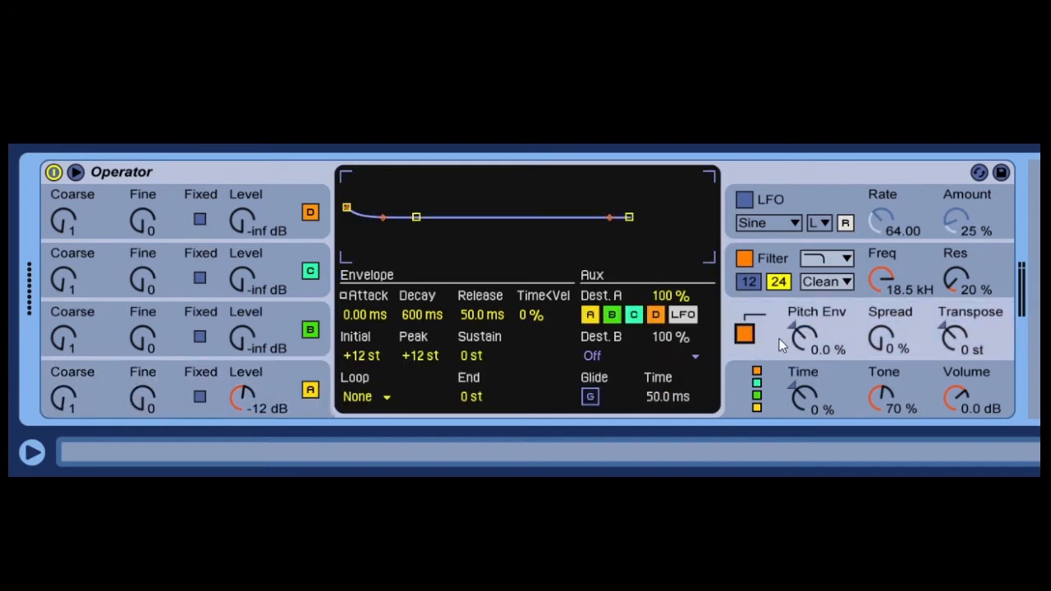
Step: Deepen the pitch envelope amount and switch its Loop mode to Trigger
left_click_drag(803, 334, 803, 312)
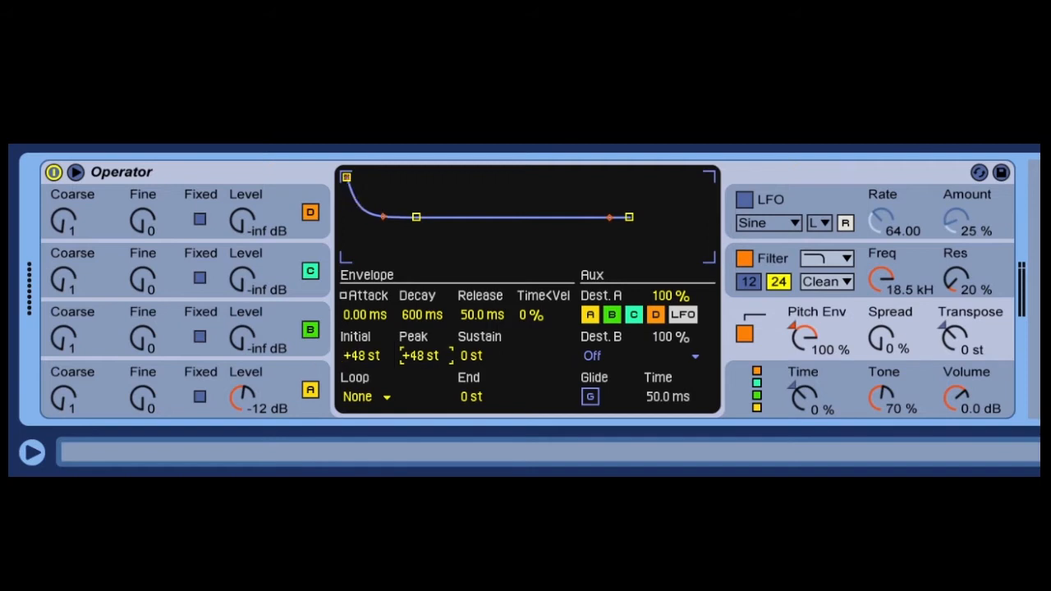
mouse_move(341, 405)
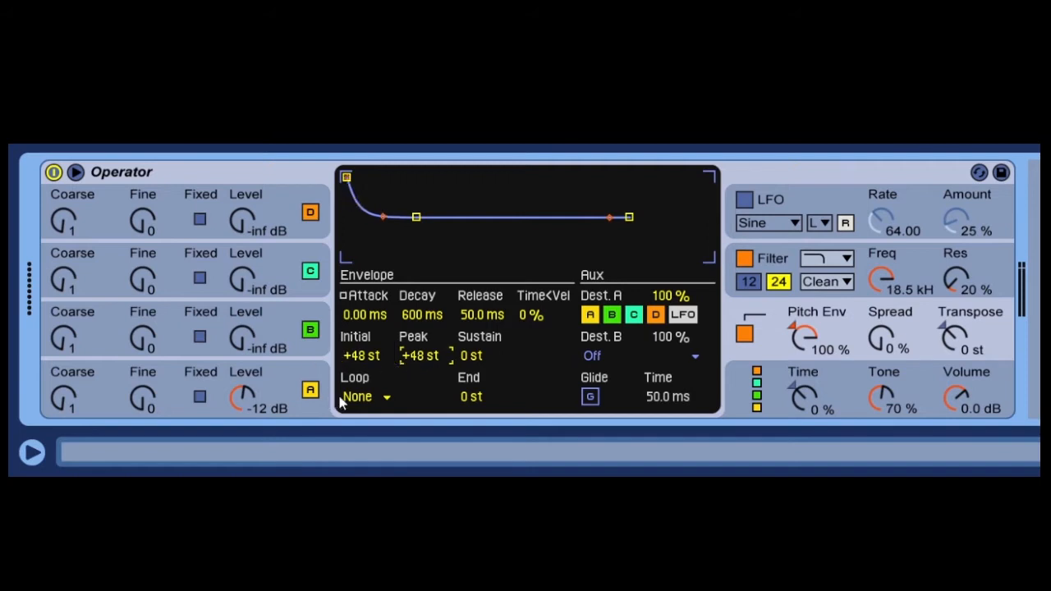
left_click(362, 397)
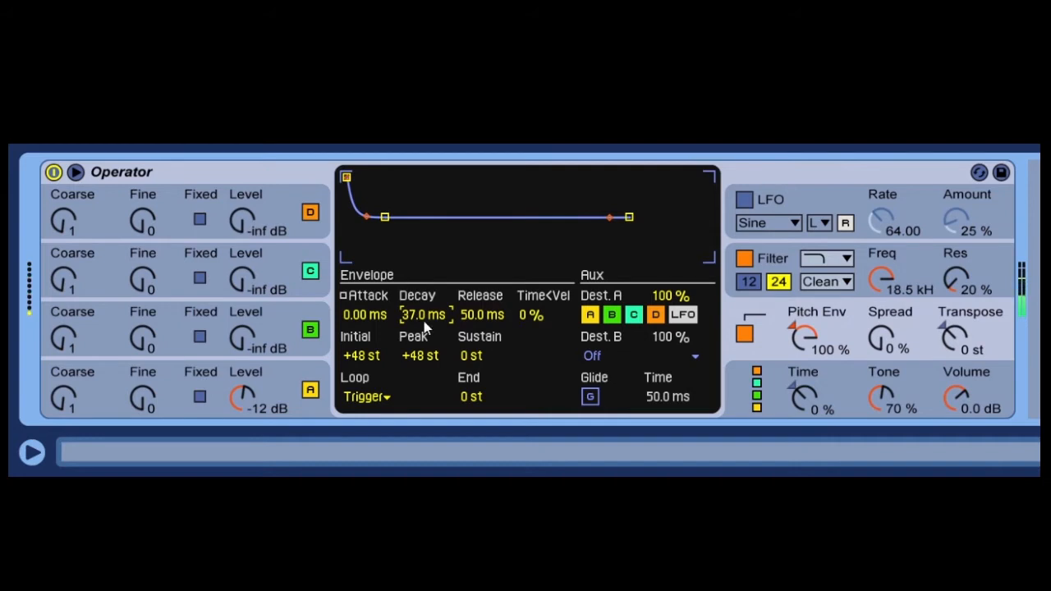
mouse_move(359, 364)
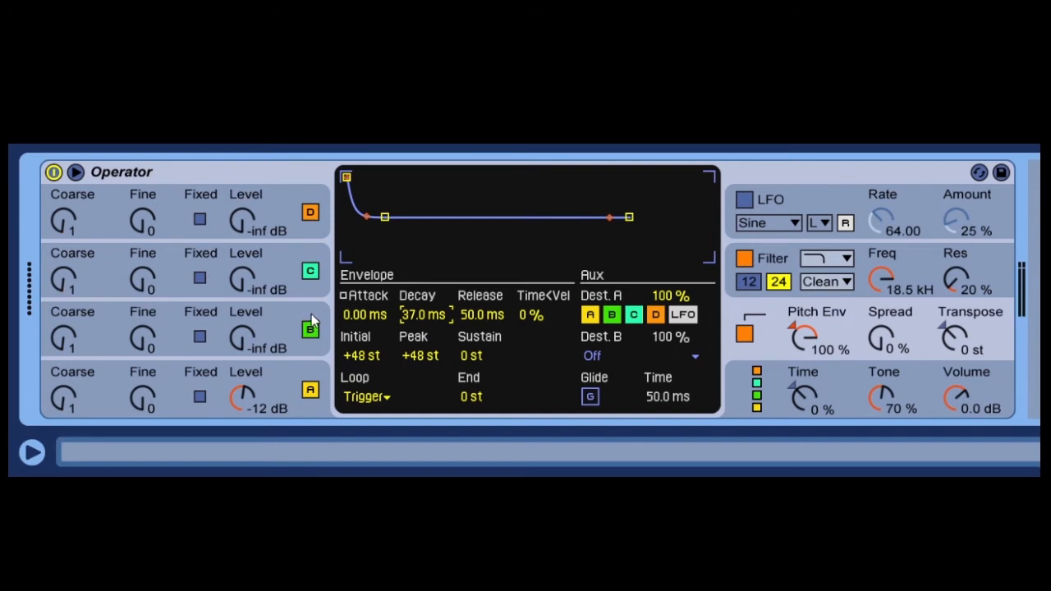
mouse_move(314, 315)
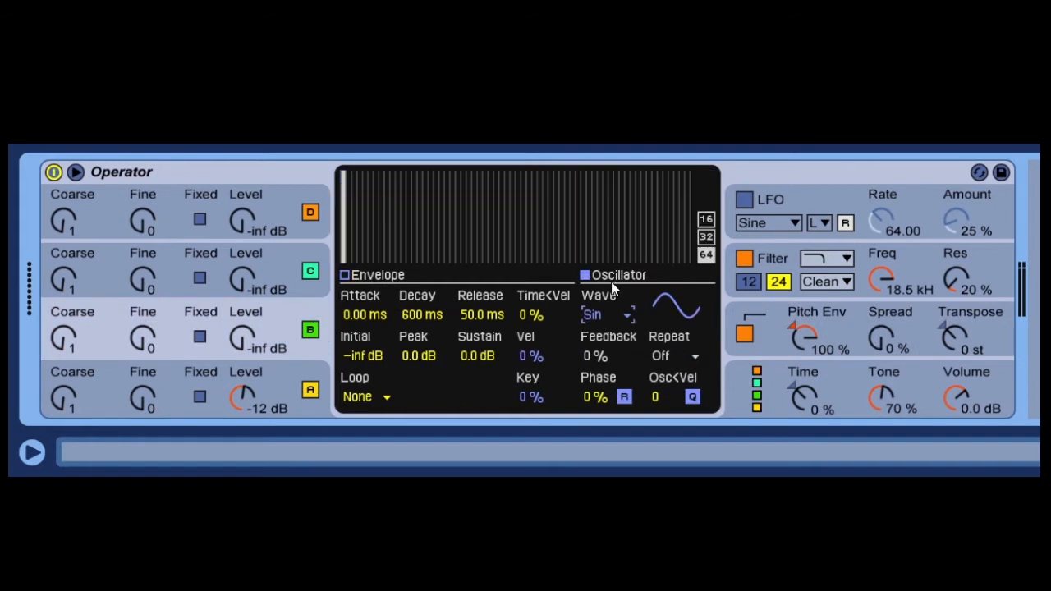
Step: Switch oscillator B's waveform to Noise Looped and set its level to -42 dB
left_click(593, 316)
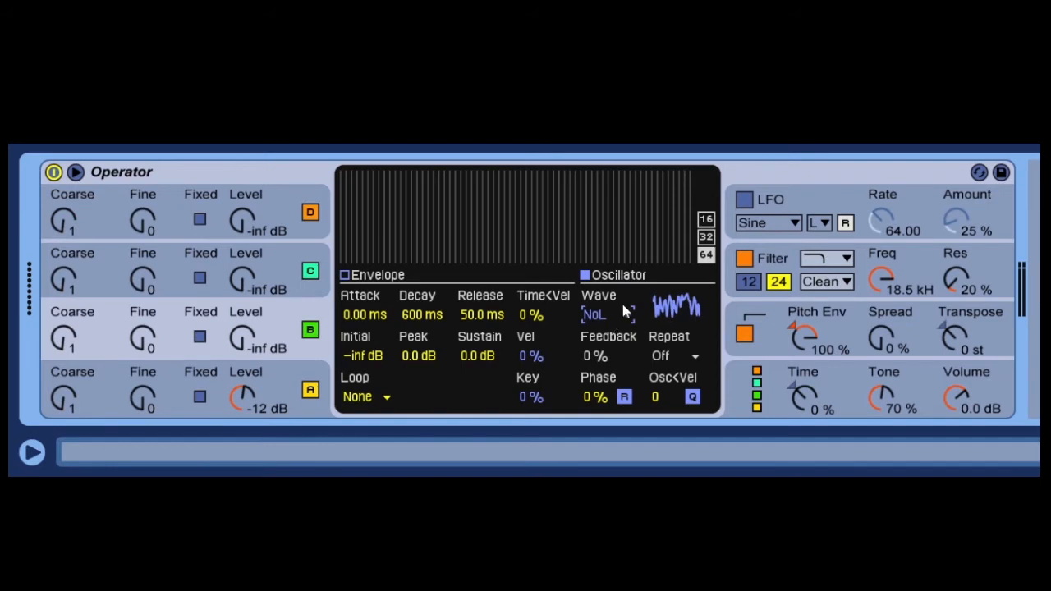
mouse_move(710, 247)
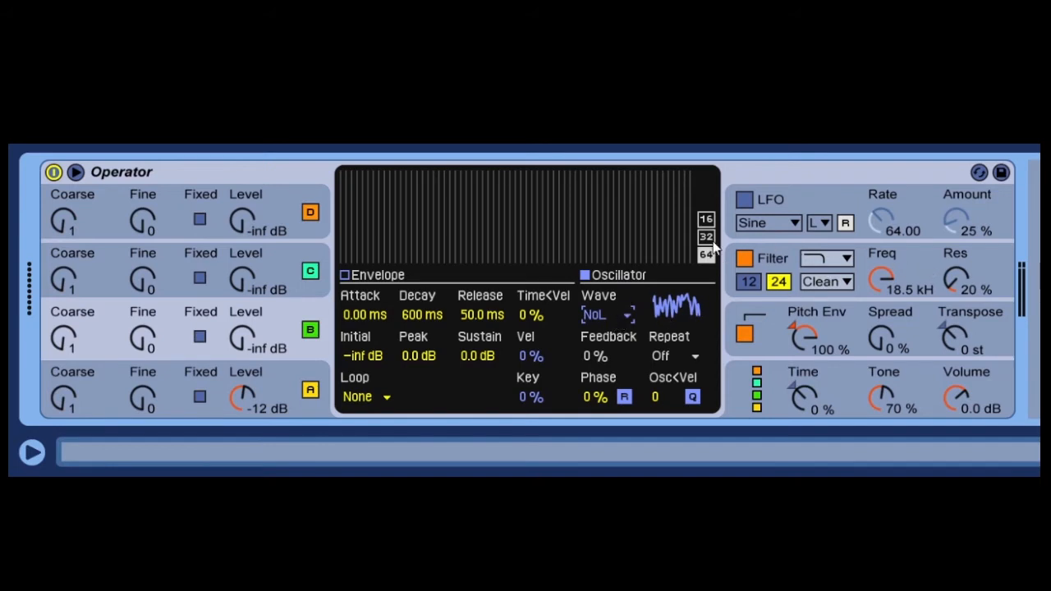
mouse_move(258, 361)
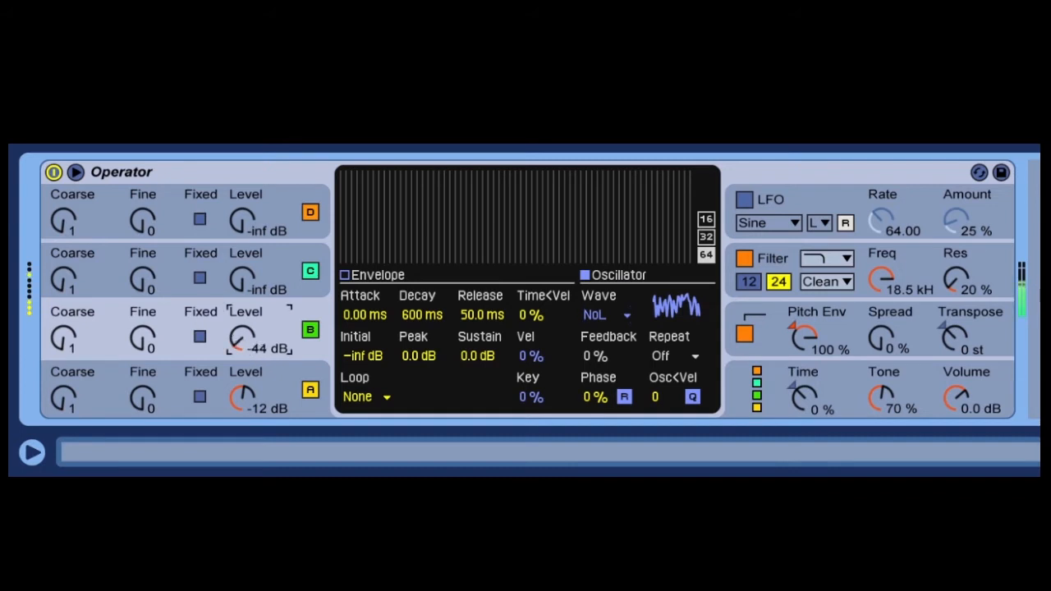
left_click_drag(243, 340, 262, 353)
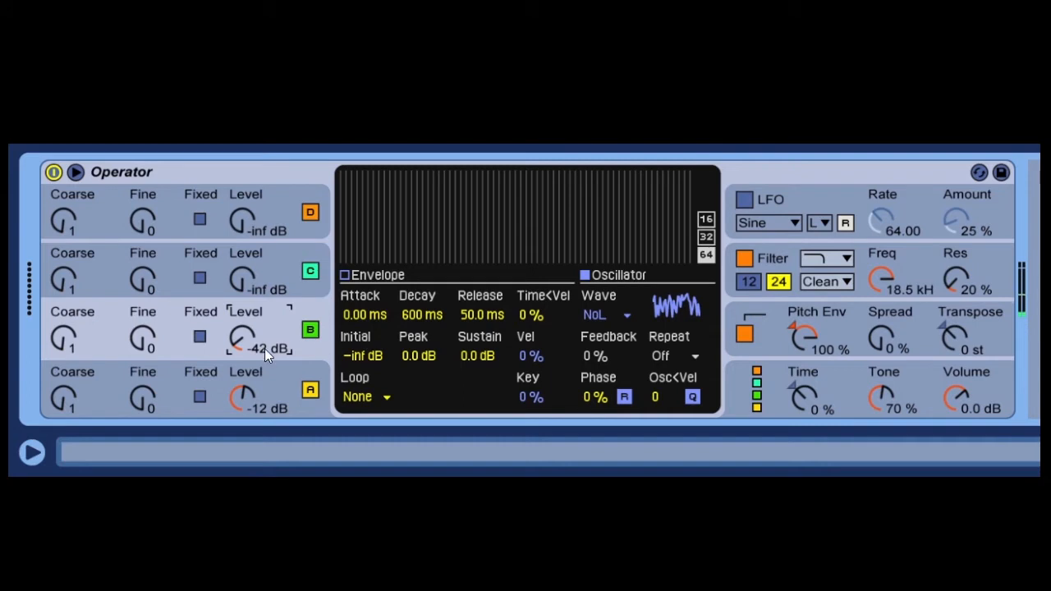
mouse_move(294, 383)
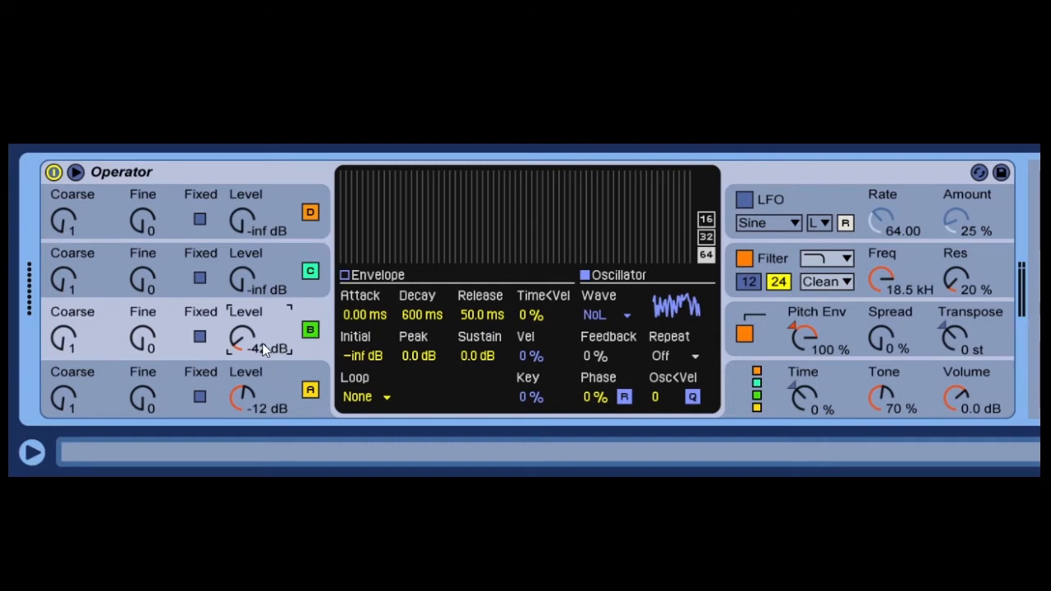
left_click_drag(242, 341, 287, 340)
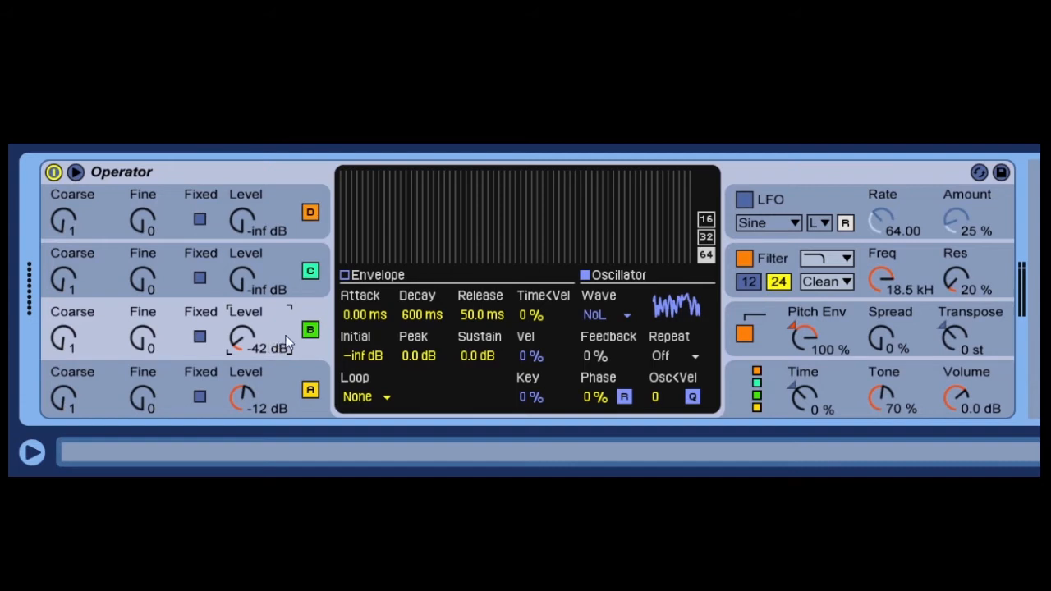
mouse_move(735, 369)
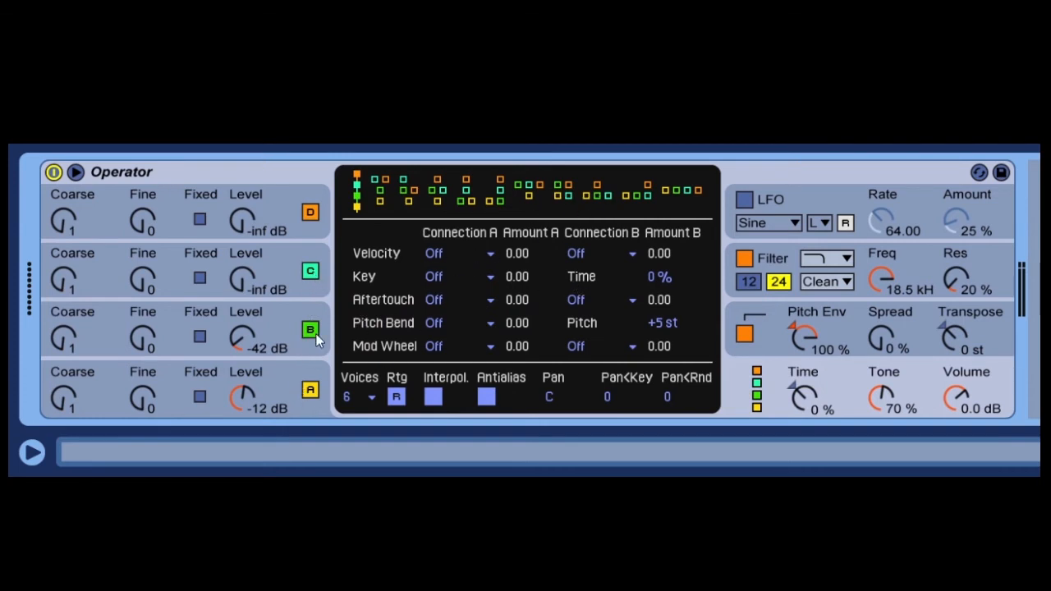
mouse_move(302, 198)
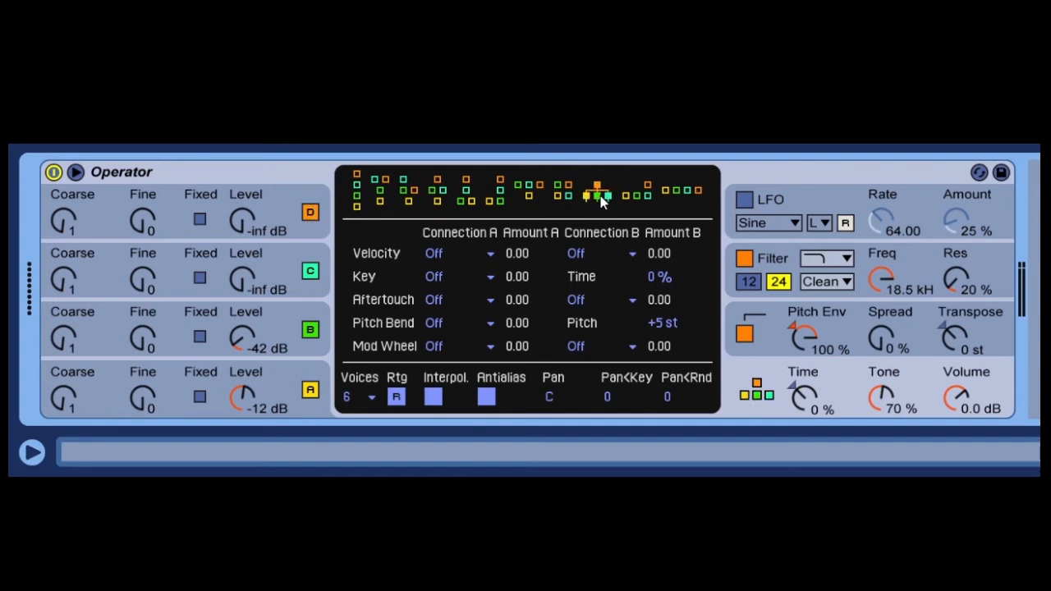
mouse_move(271, 333)
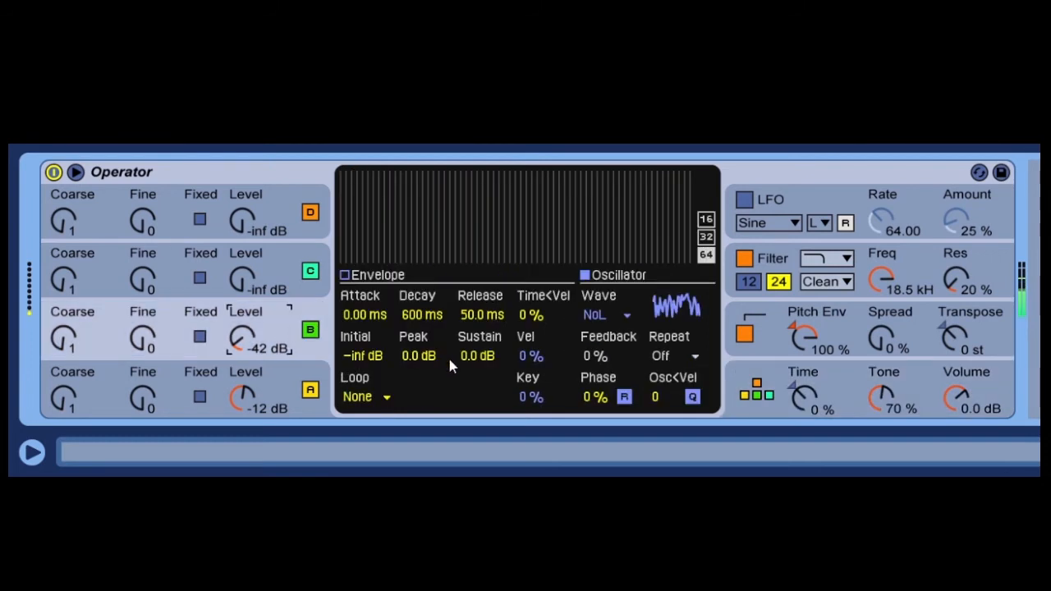
mouse_move(359, 333)
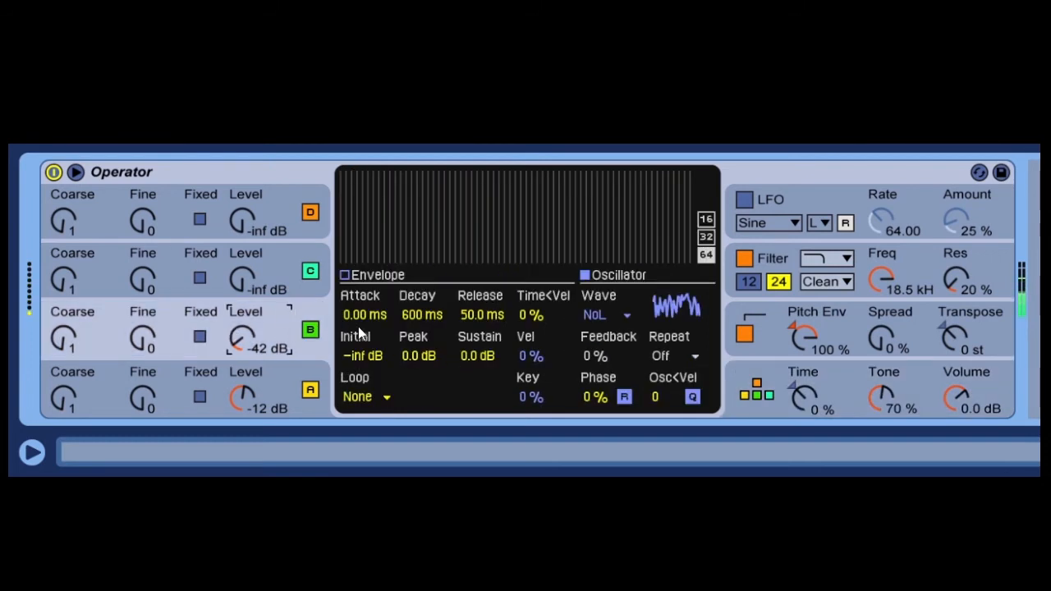
mouse_move(472, 361)
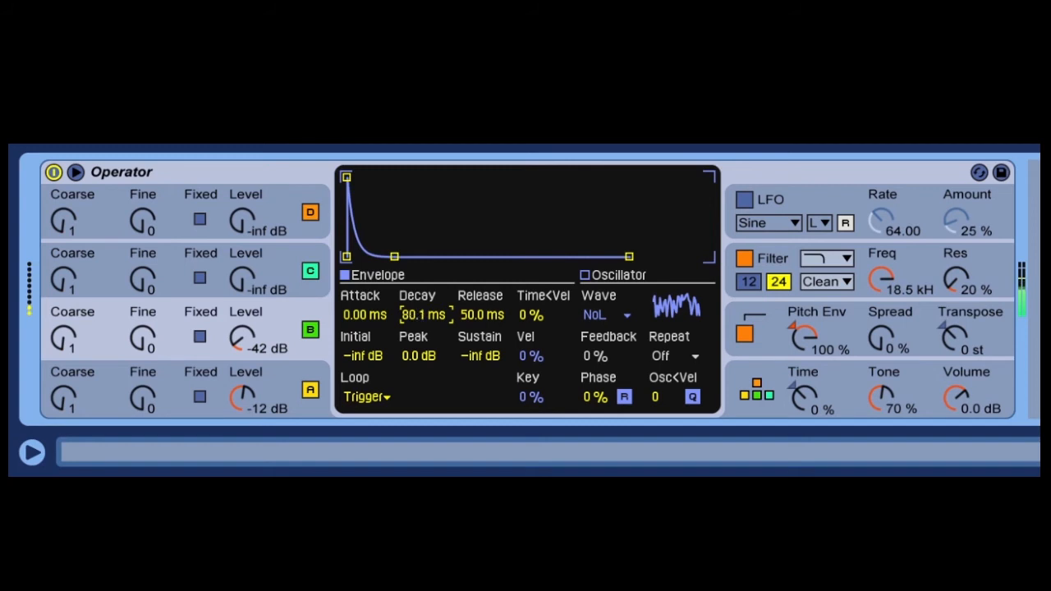
mouse_move(375, 344)
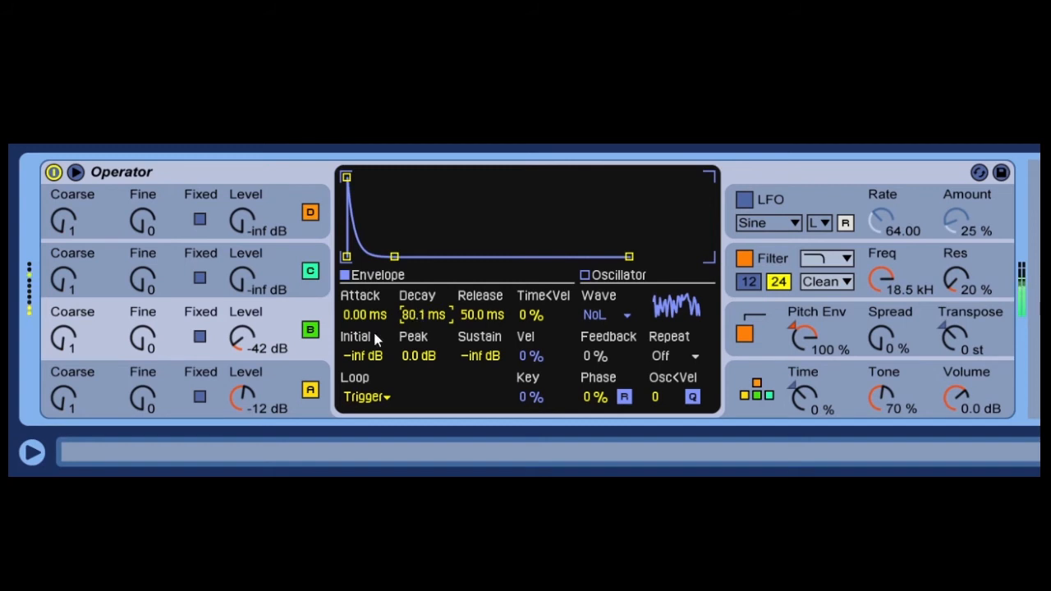
Step: Enable Fixed on operator B and tune its frequency to 181 Hz
left_click(199, 336)
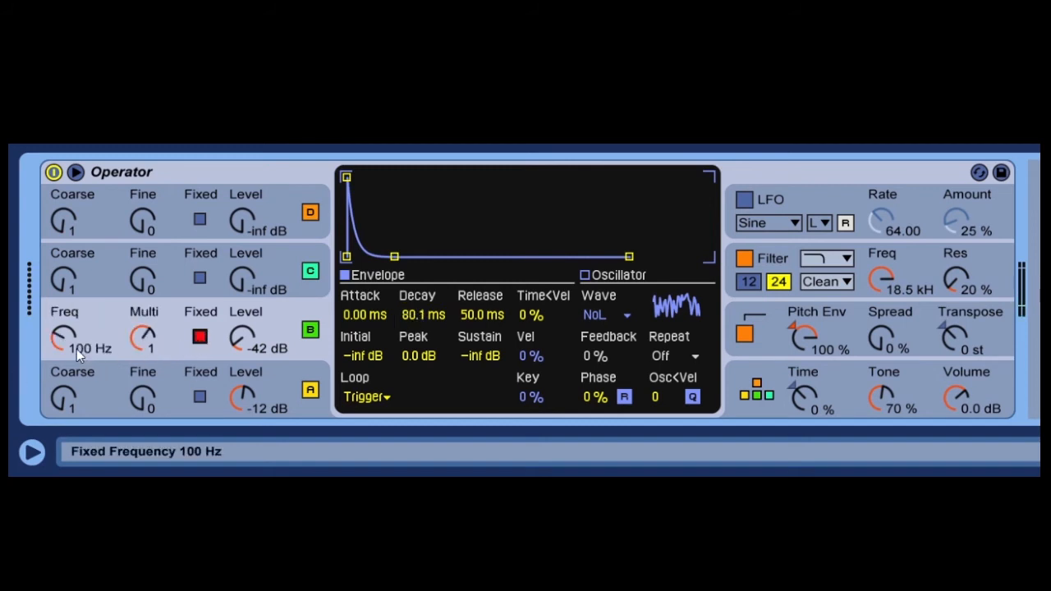
left_click_drag(64, 337, 64, 361)
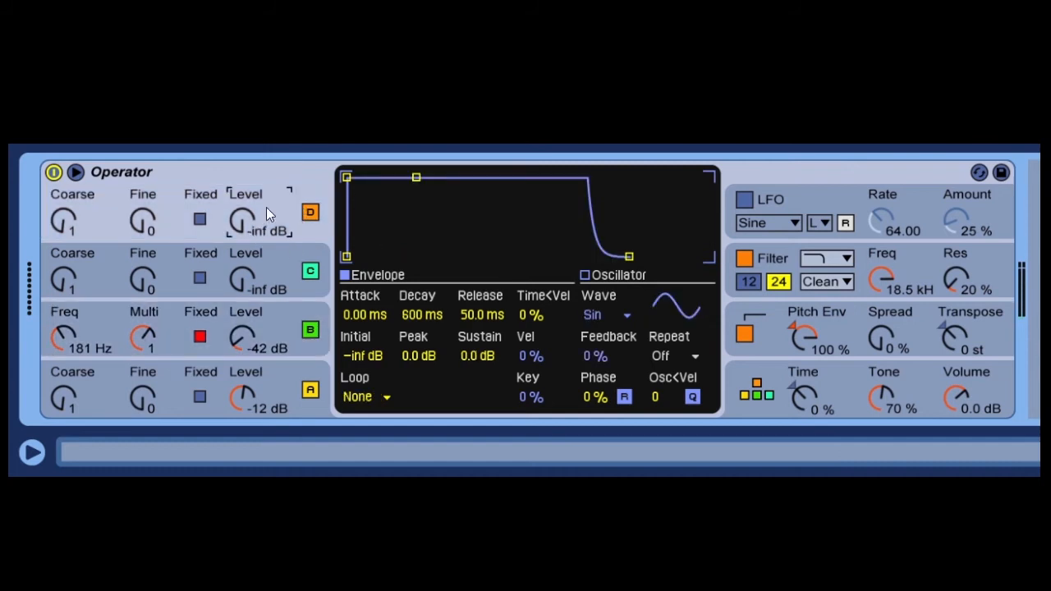
mouse_move(246, 229)
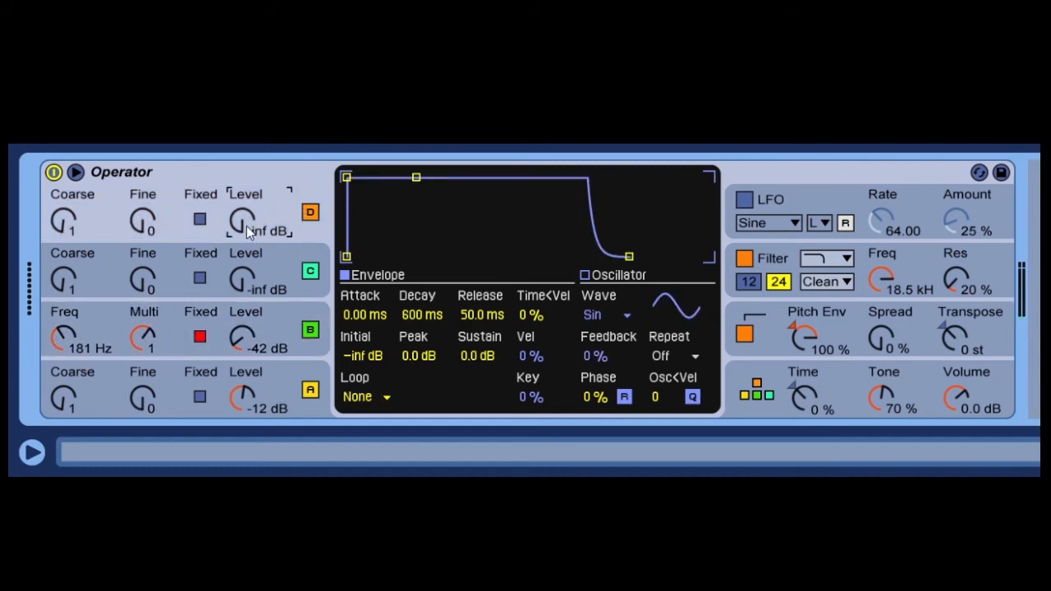
Step: Adjust operator D's Level knob up from silence and settle it at -12 dB
left_click_drag(243, 222, 243, 206)
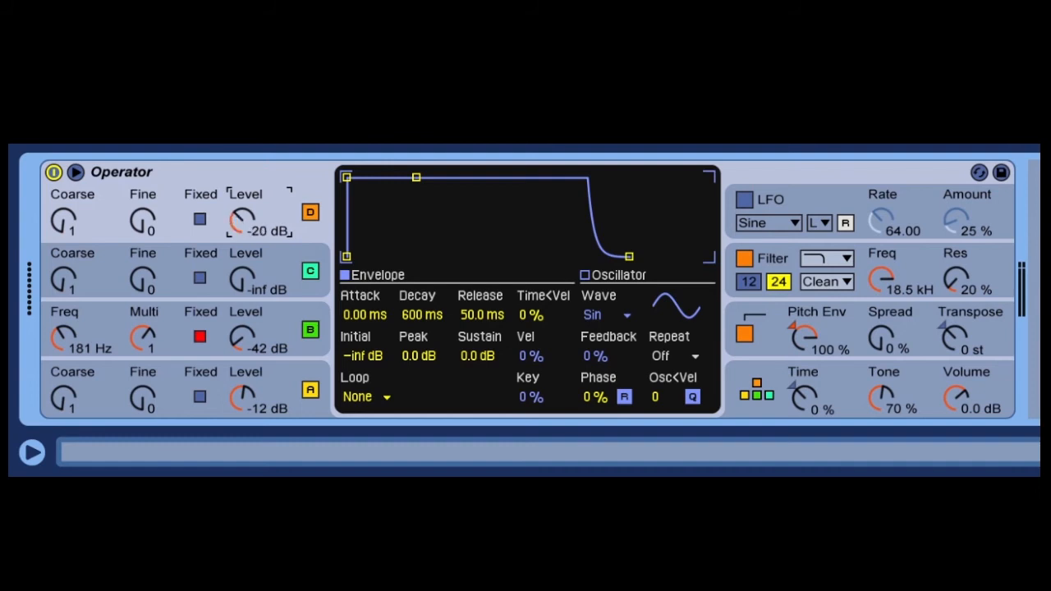
left_click_drag(242, 221, 242, 201)
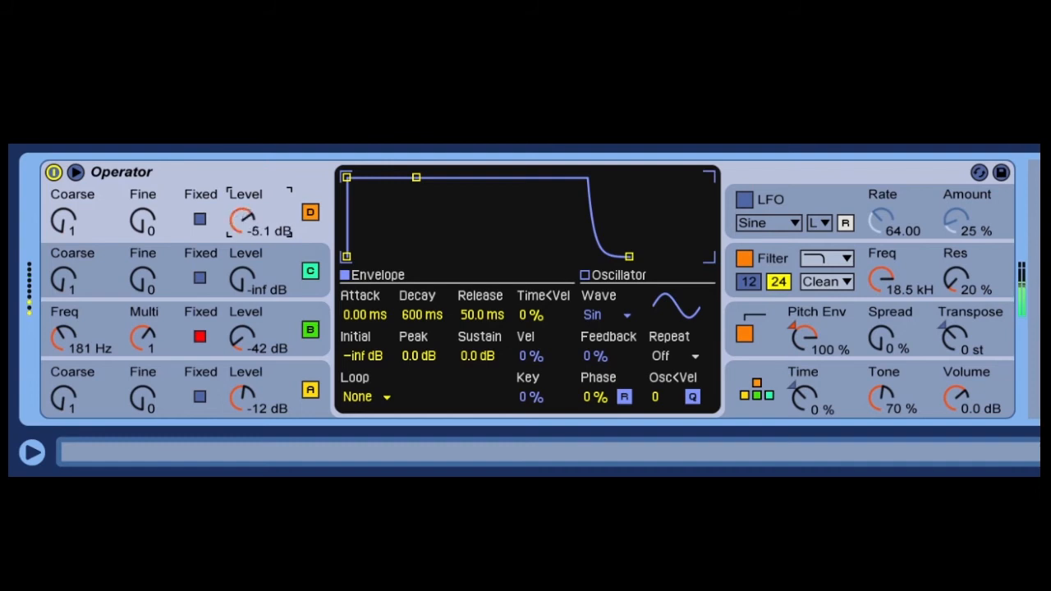
left_click_drag(243, 221, 243, 238)
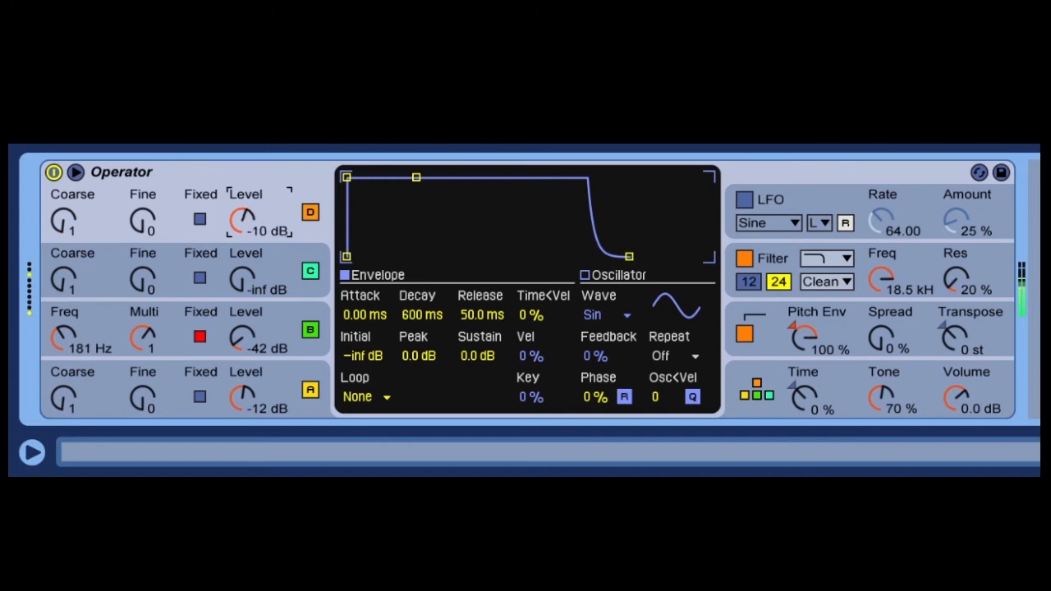
left_click_drag(243, 221, 244, 238)
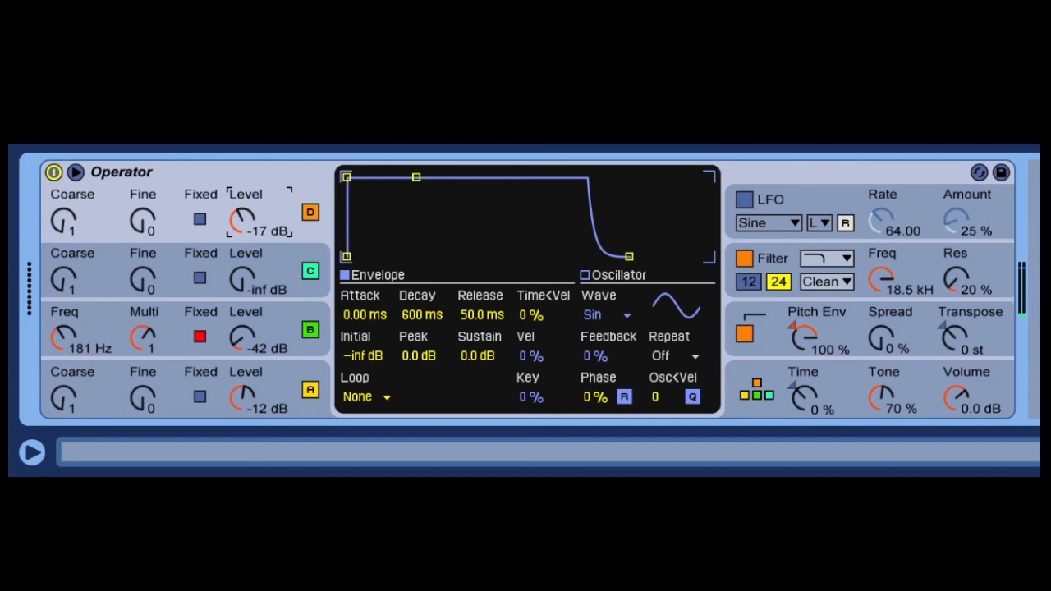
left_click_drag(245, 221, 245, 206)
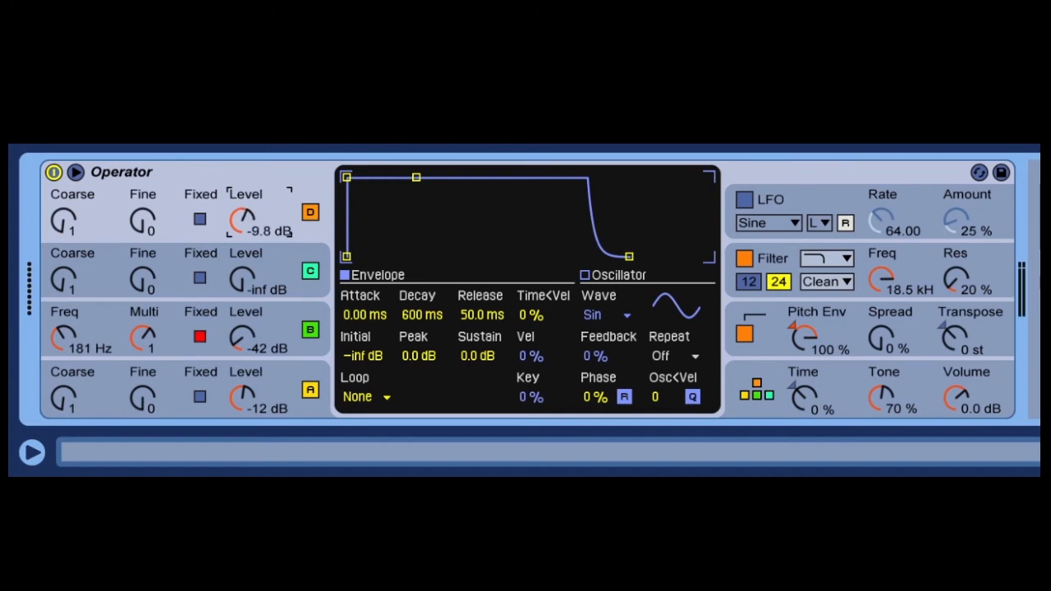
left_click_drag(245, 221, 244, 226)
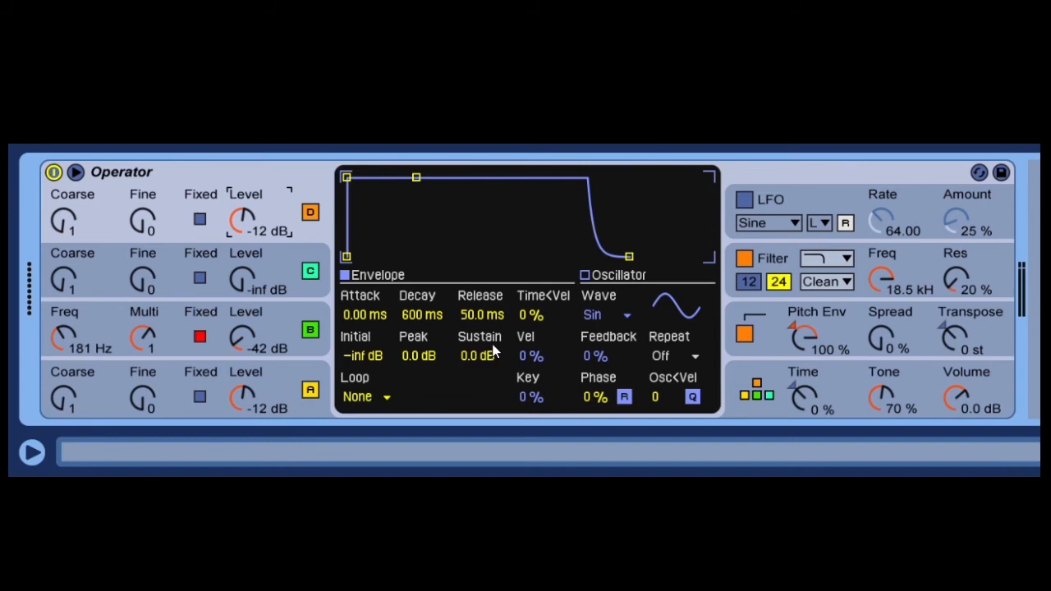
mouse_move(476, 367)
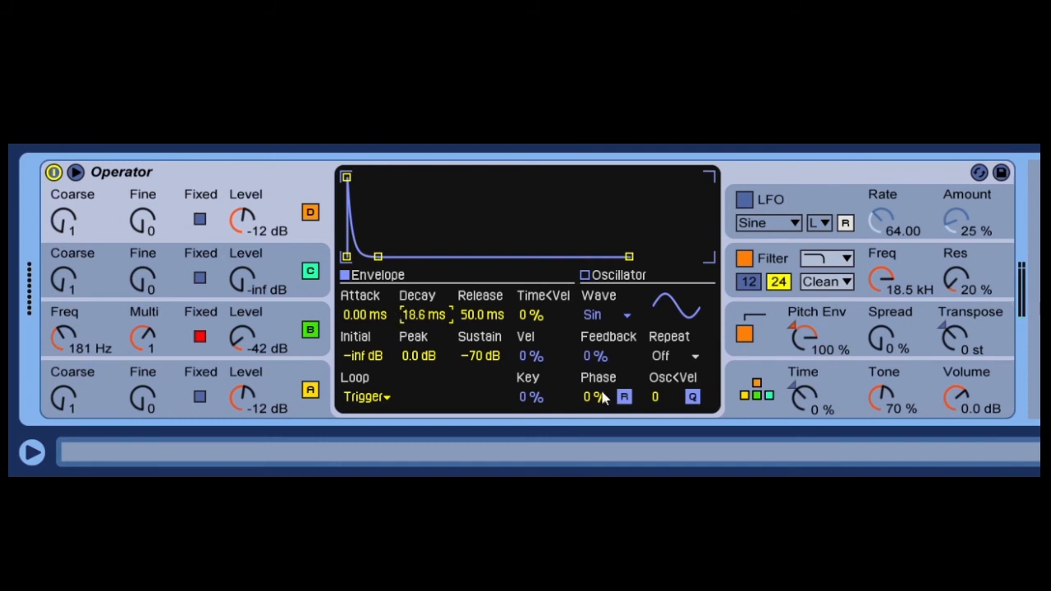
mouse_move(583, 396)
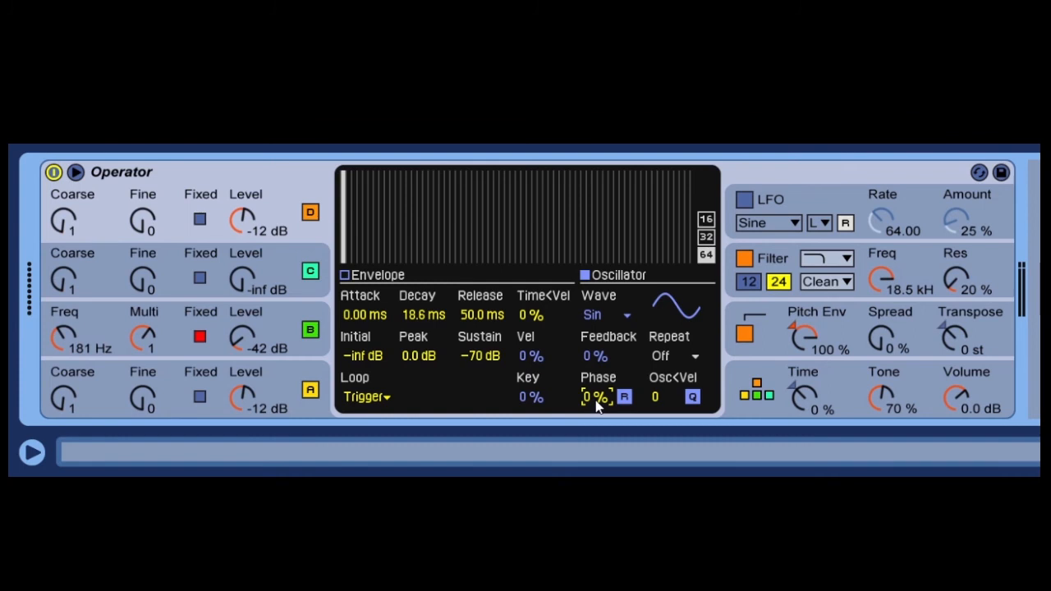
Step: Set operator D's Phase to 25% and retune its level to about -11 dB
left_click_drag(595, 397, 595, 378)
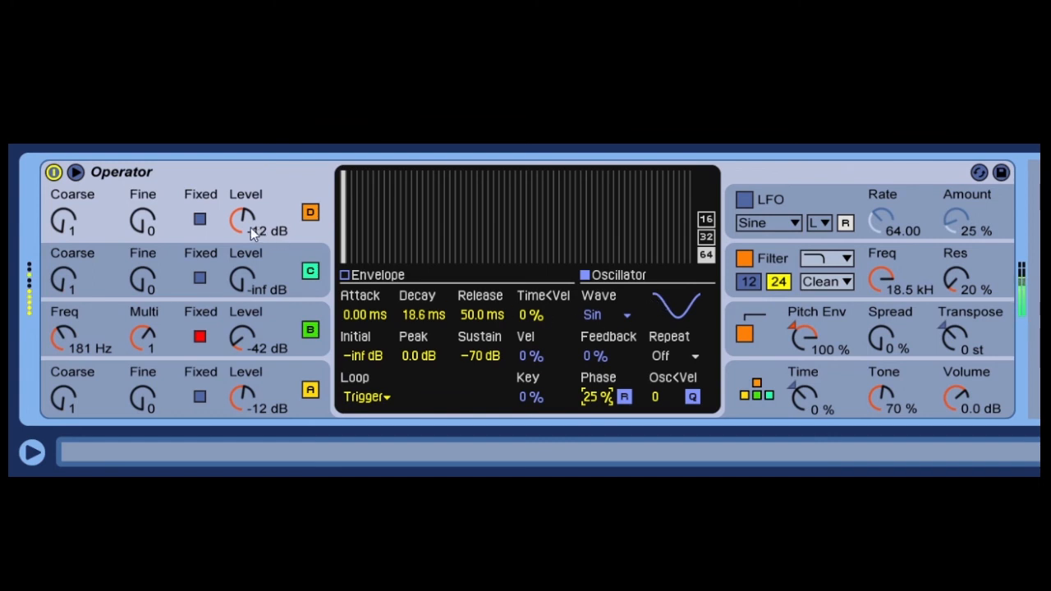
left_click_drag(243, 220, 243, 213)
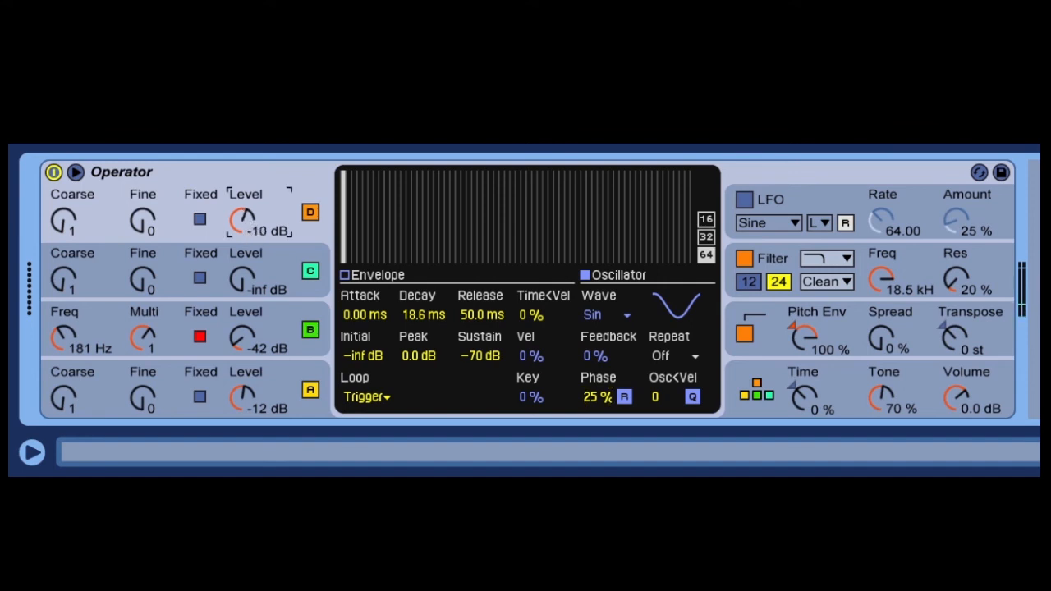
left_click_drag(244, 222, 244, 205)
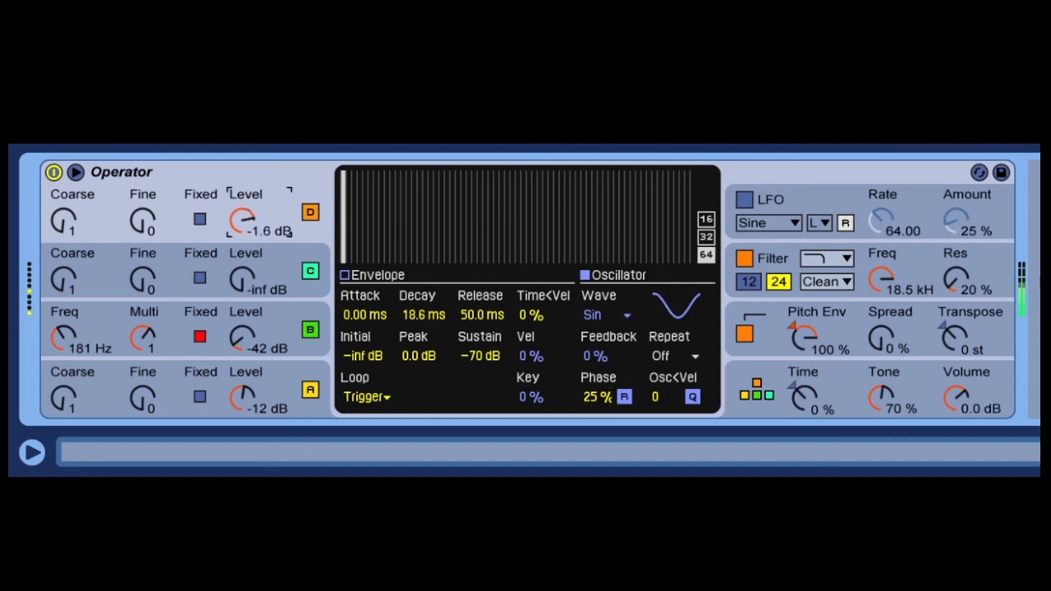
left_click_drag(244, 222, 244, 234)
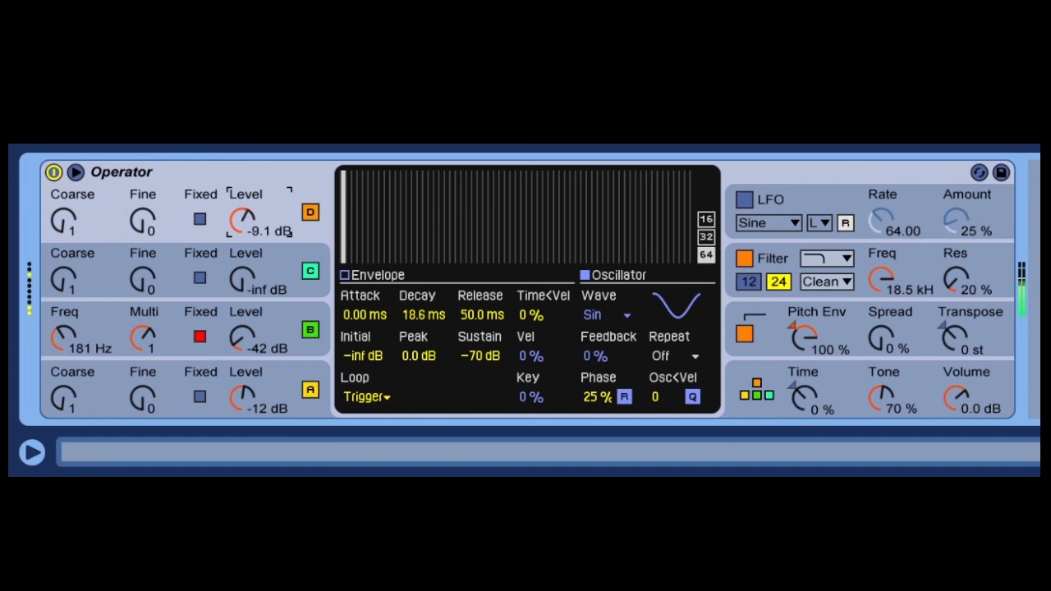
left_click_drag(243, 219, 244, 238)
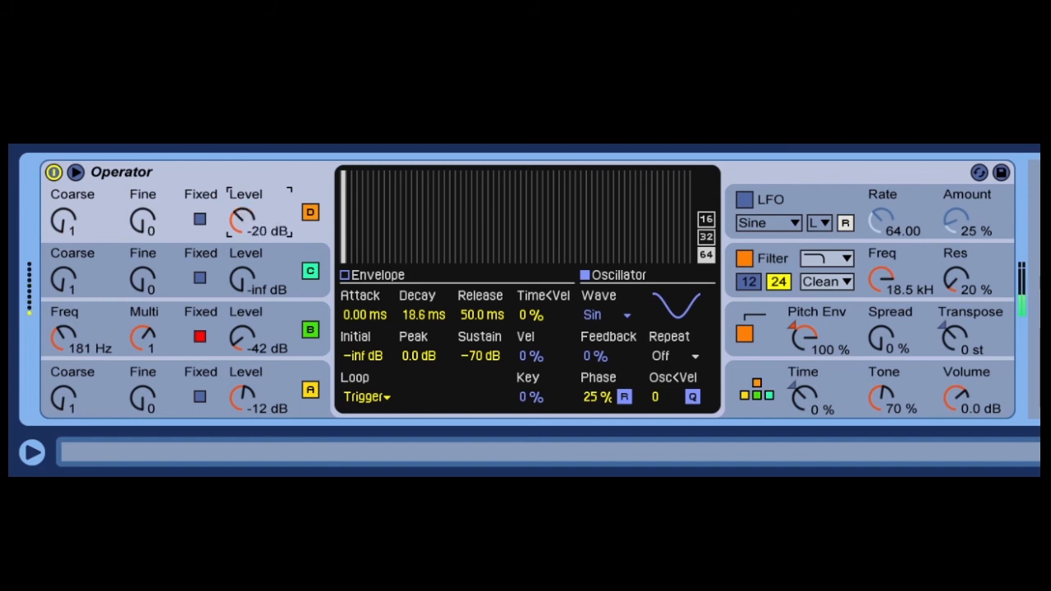
left_click_drag(243, 222, 243, 197)
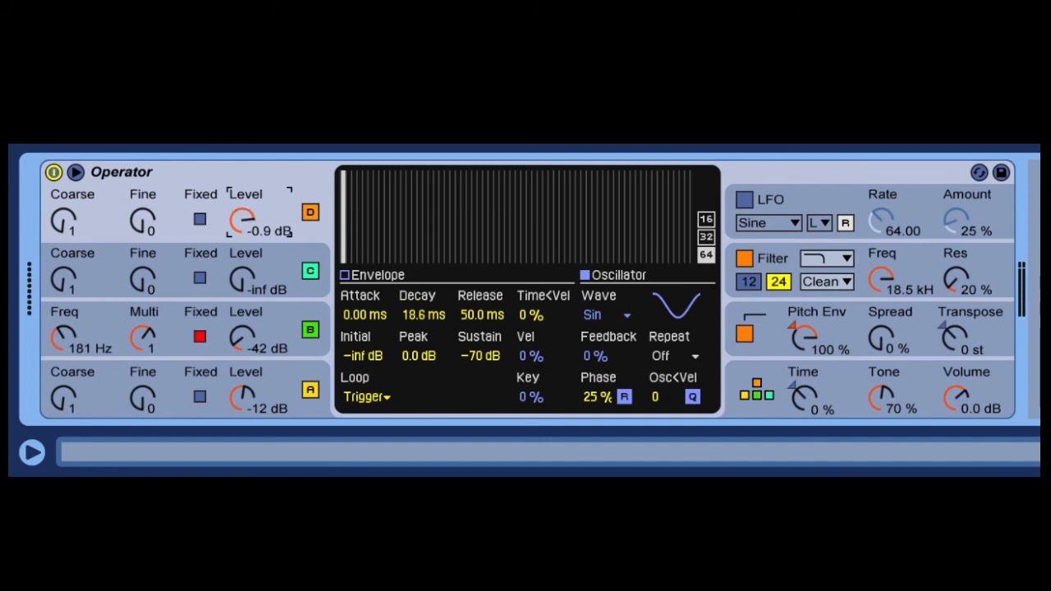
left_click_drag(242, 221, 247, 238)
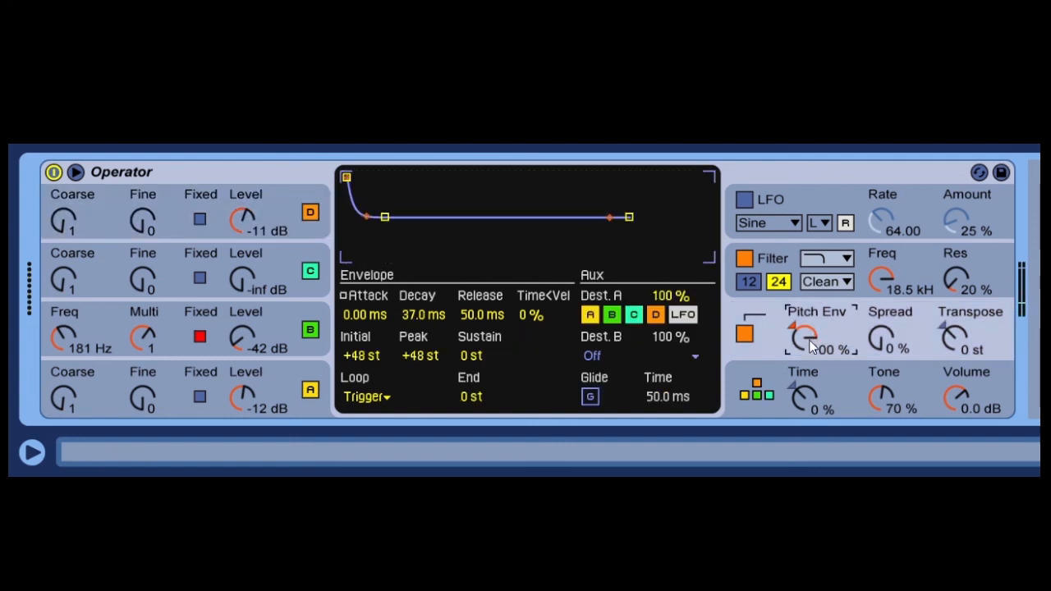
Step: Lower the Pitch Env amount to 44% and set its decay to 56.8 ms
left_click_drag(802, 332, 803, 353)
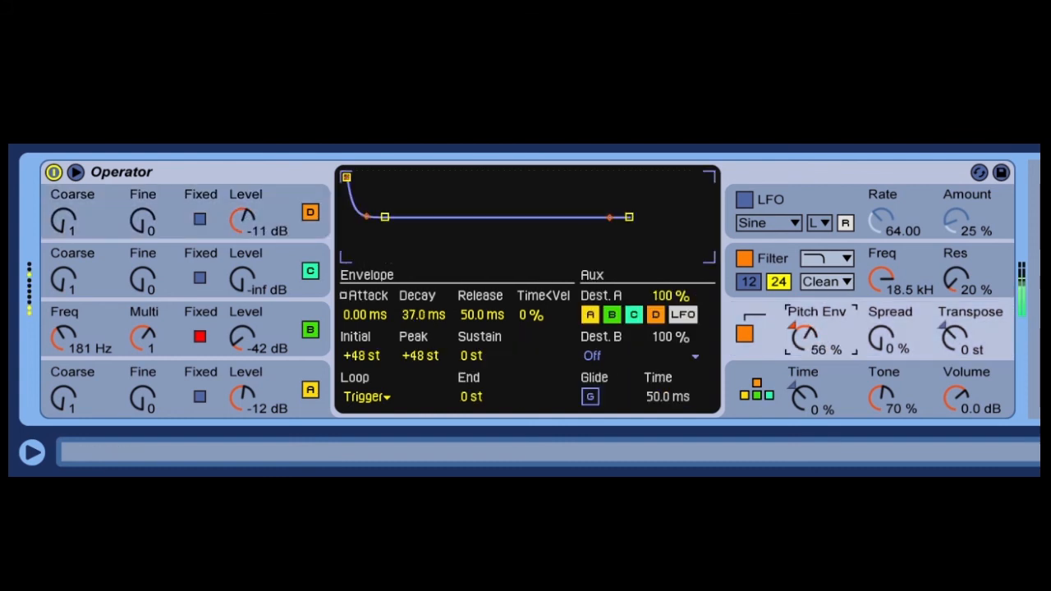
left_click_drag(792, 324, 793, 332)
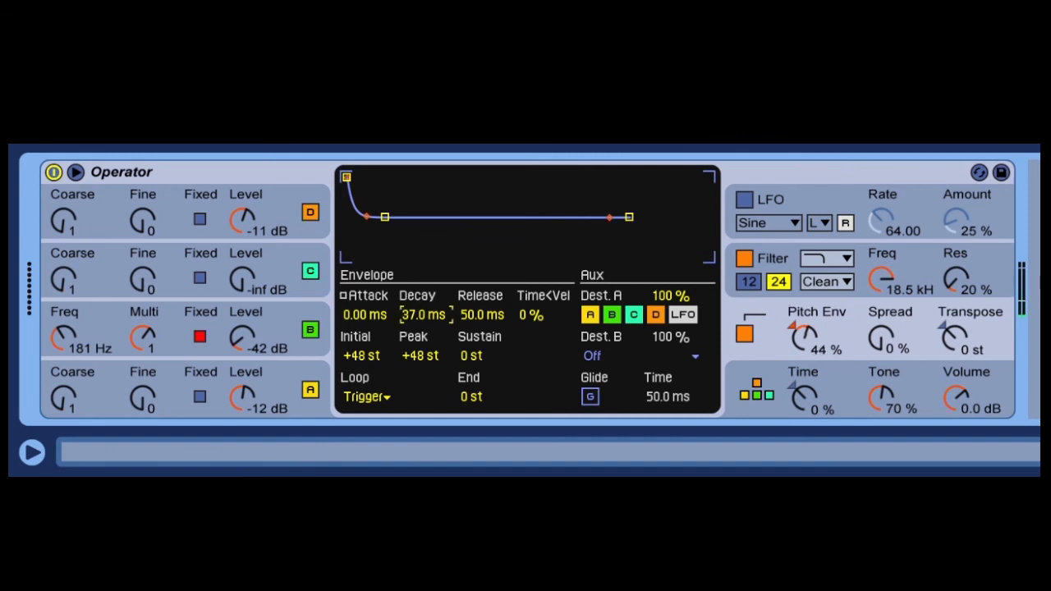
left_click_drag(383, 216, 394, 216)
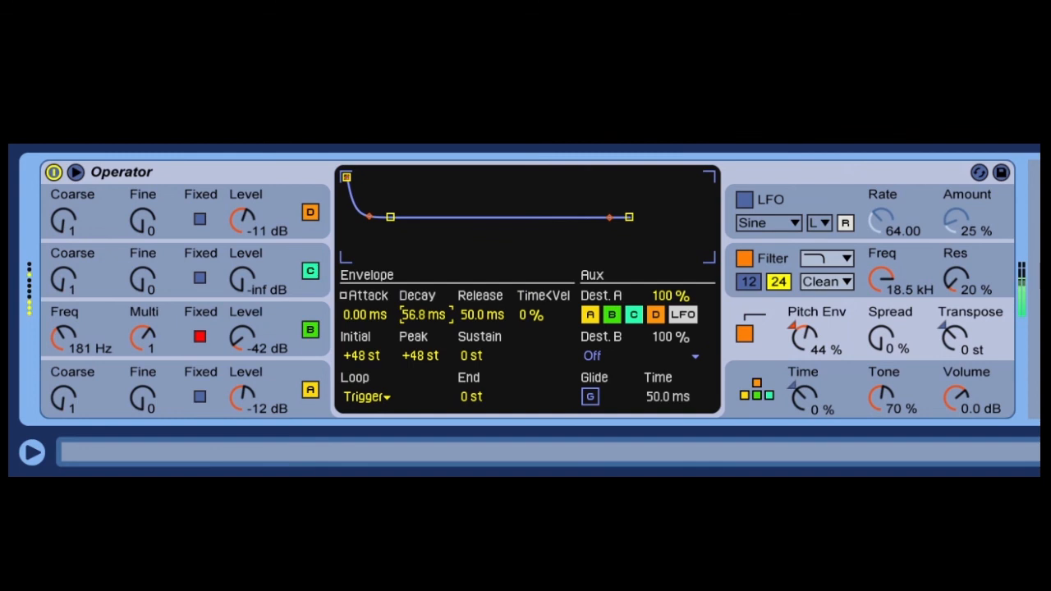